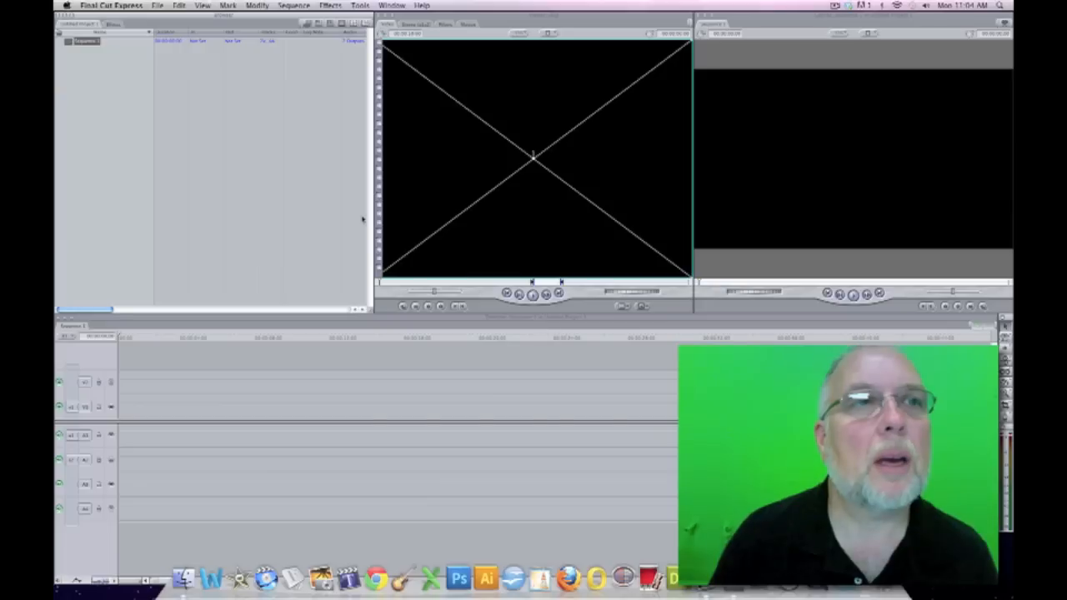
Save a new project named 'Bones' in the Movies folder.
{"action": "left_click", "coordinate": [157, 5]}
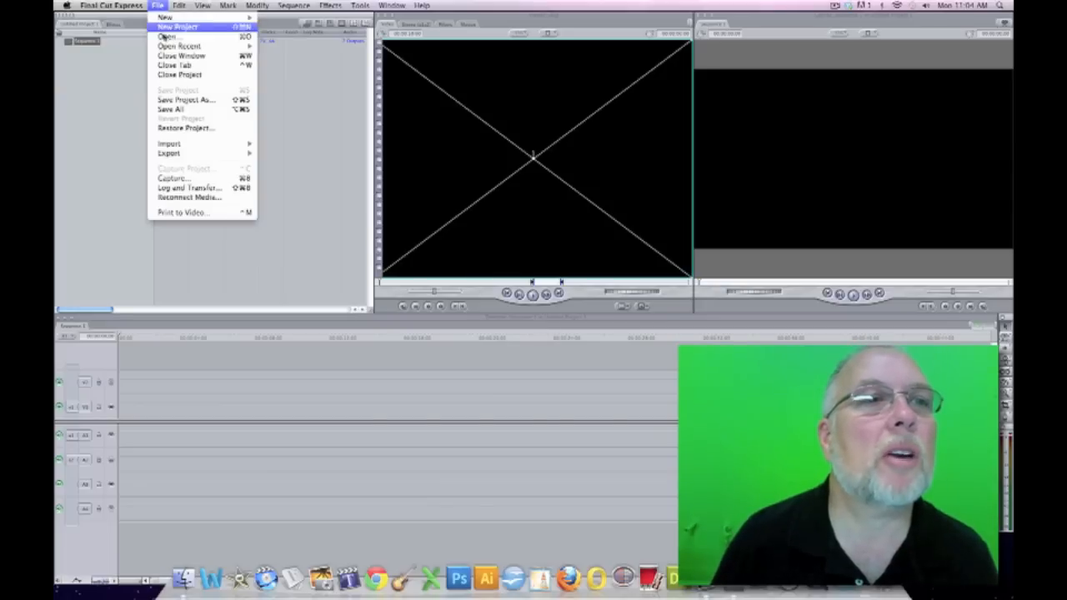
{"action": "left_click", "coordinate": [185, 99]}
{"action": "type", "text": "Romes.fcp"}
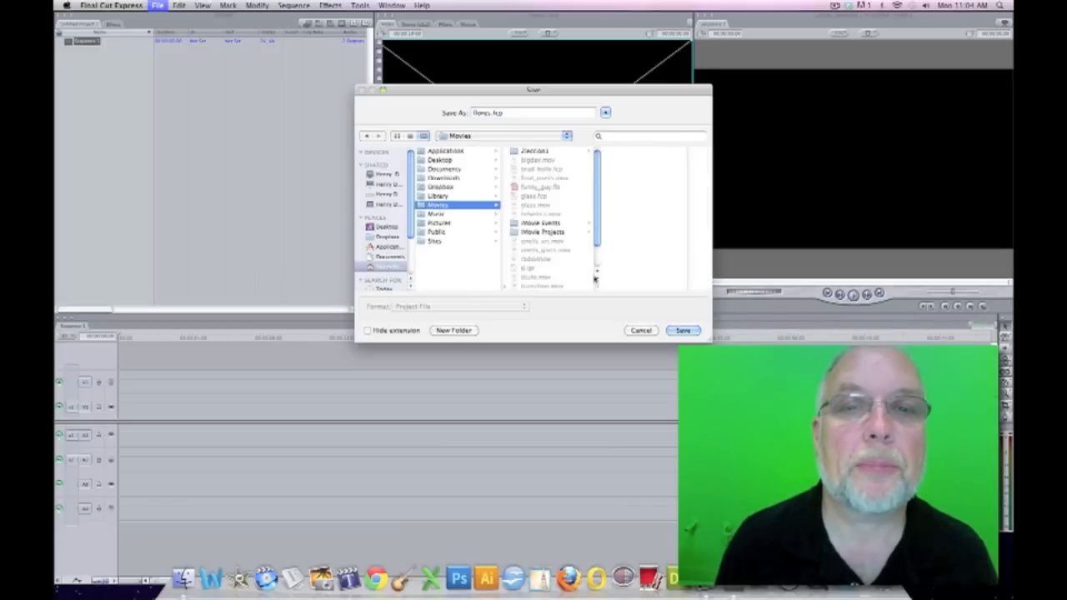
{"action": "left_click", "coordinate": [682, 330]}
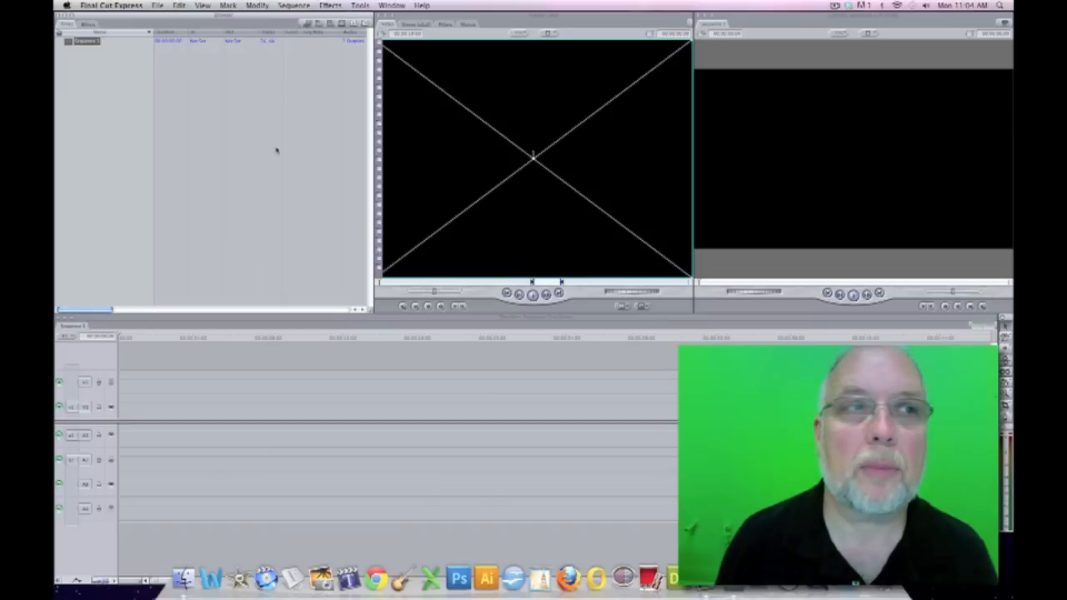
Open the File menu to start importing flower1–3.mov and sound.aif.
{"action": "left_click", "coordinate": [156, 5]}
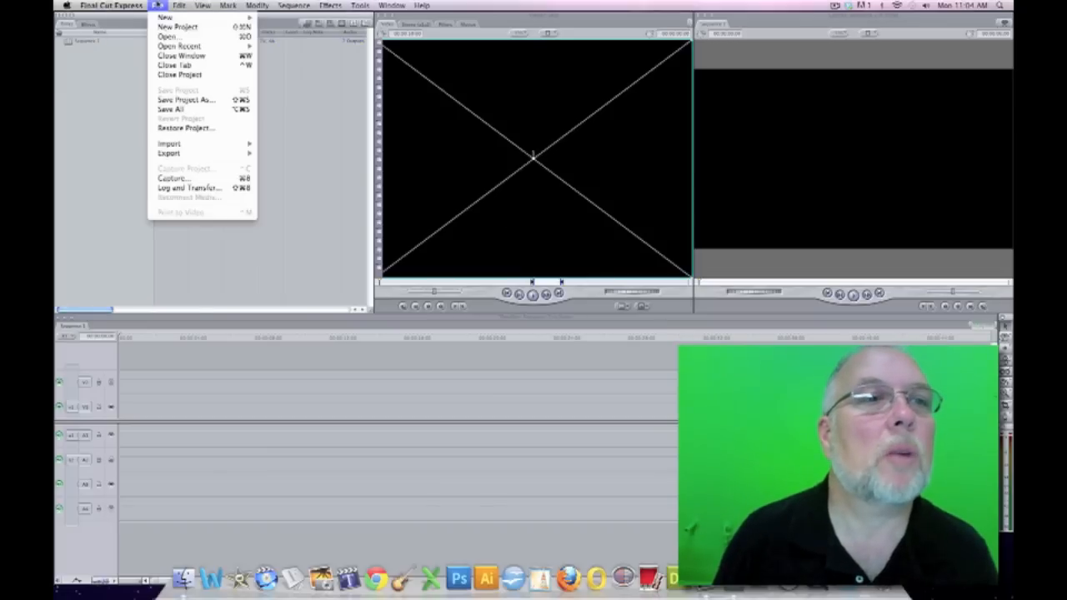
{"action": "mouse_move", "coordinate": [169, 143]}
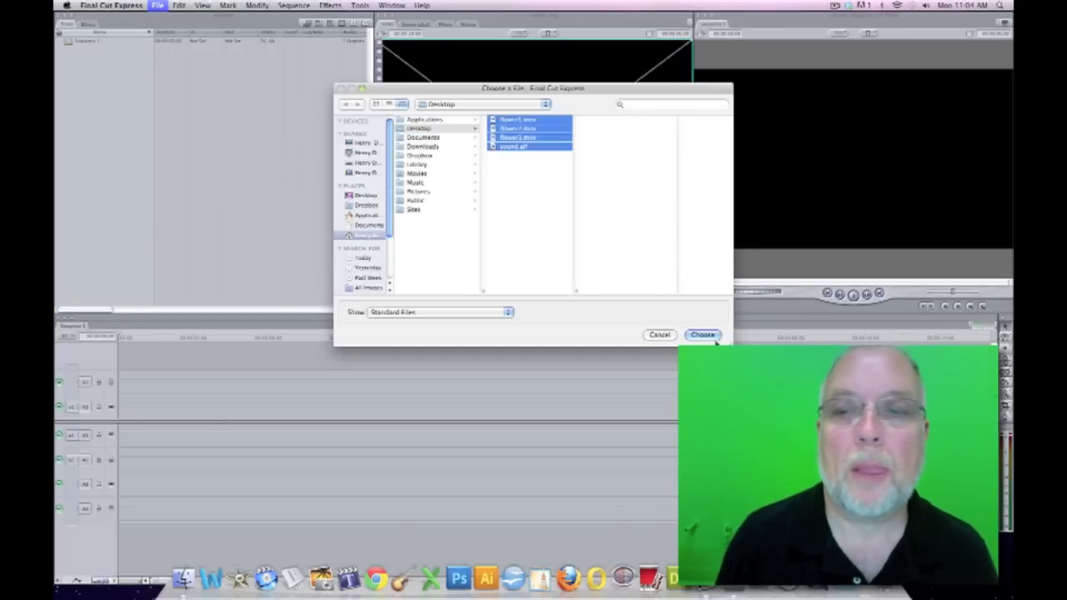
{"action": "left_click", "coordinate": [702, 334]}
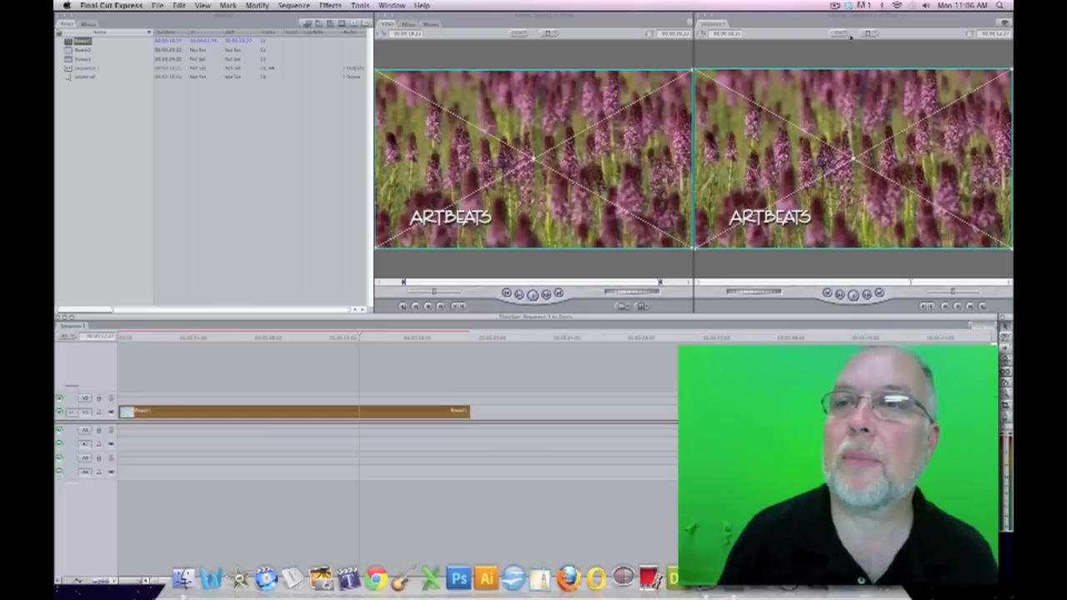
Move the Canvas to a frame within the flower1 clip.
{"action": "left_click", "coordinate": [872, 34]}
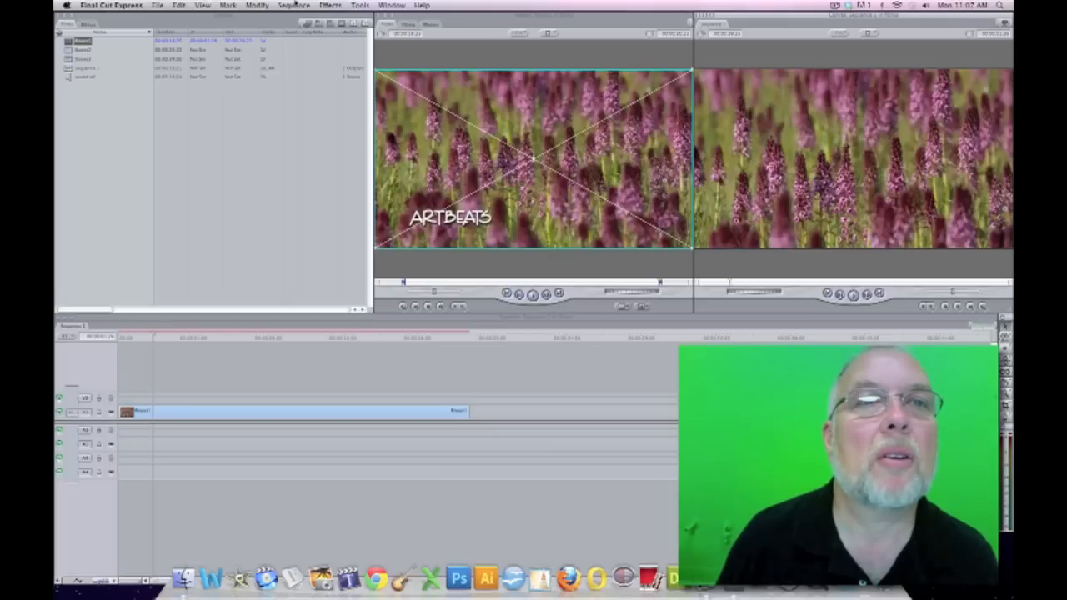
Render all video in the sequence containing flower1.
{"action": "left_click", "coordinate": [293, 5]}
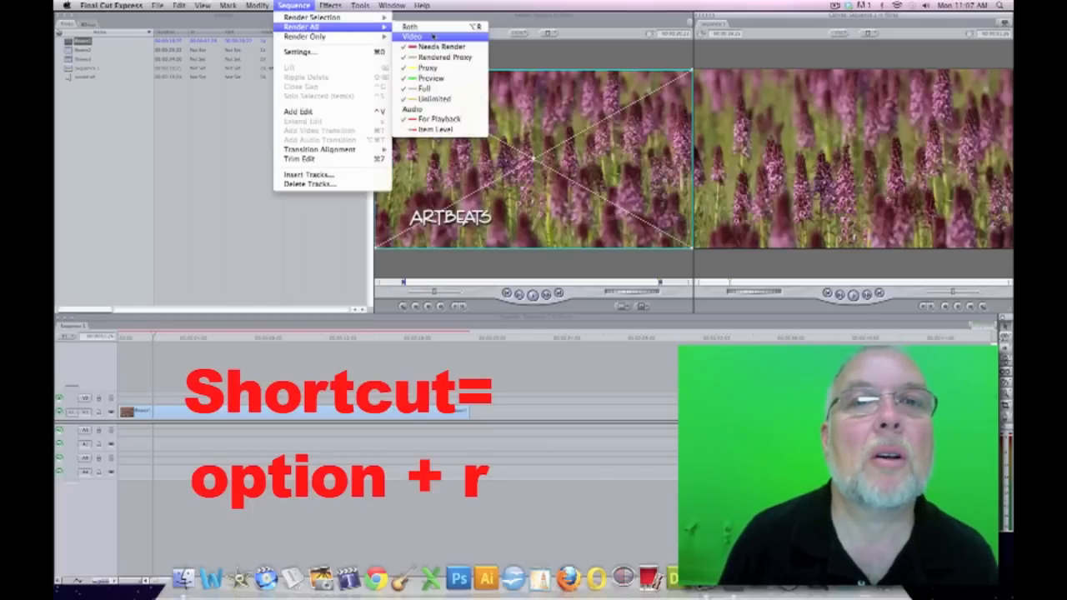
{"action": "left_click", "coordinate": [409, 27]}
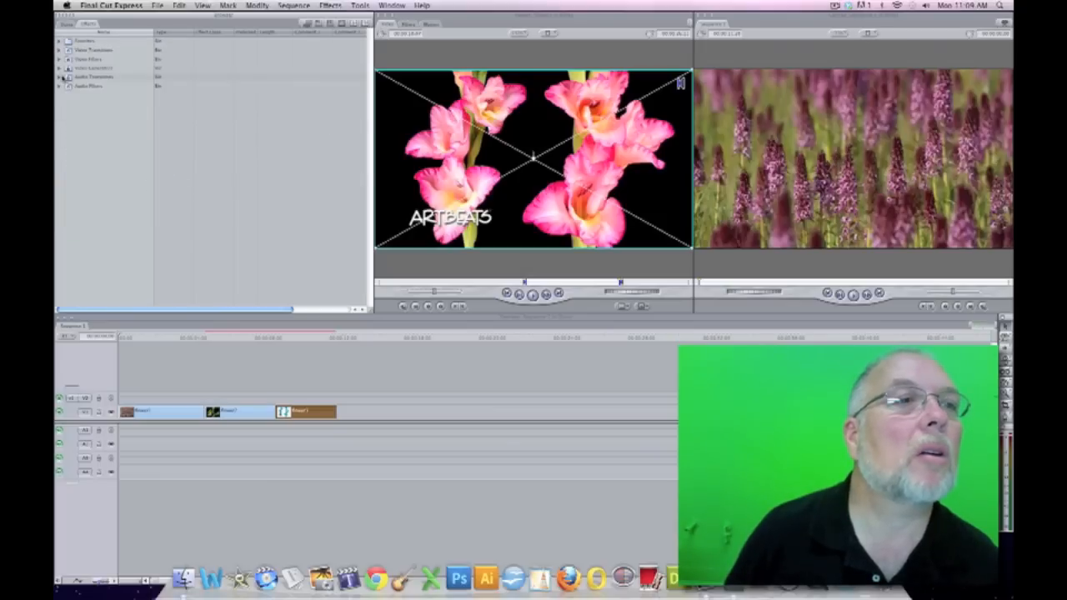
Make a text generator title reading 'Flowers' and choose a bold font.
{"action": "left_click", "coordinate": [58, 68]}
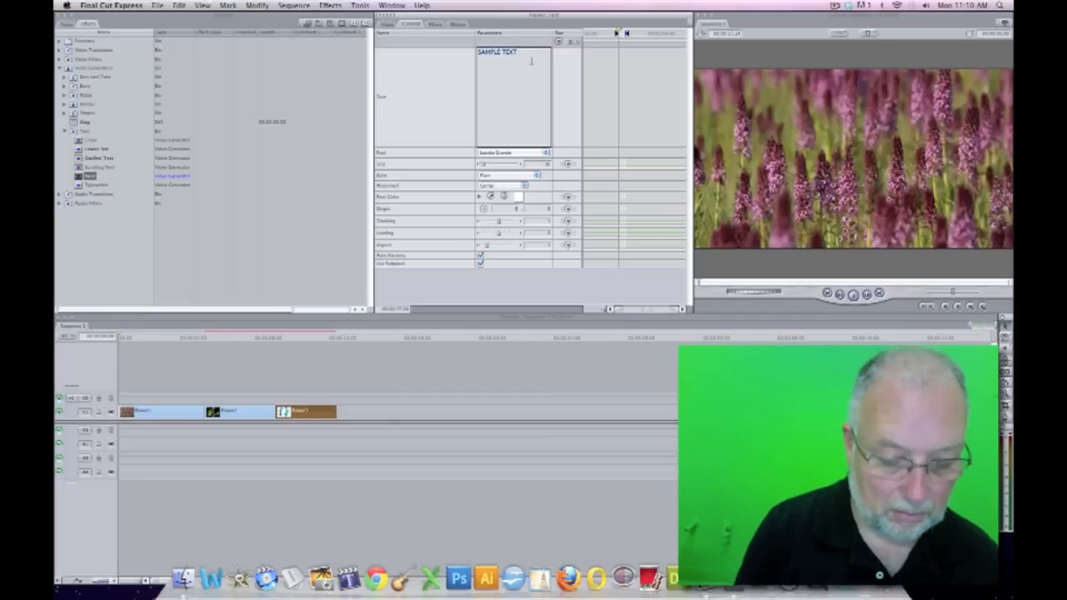
{"action": "type", "text": "Flowers"}
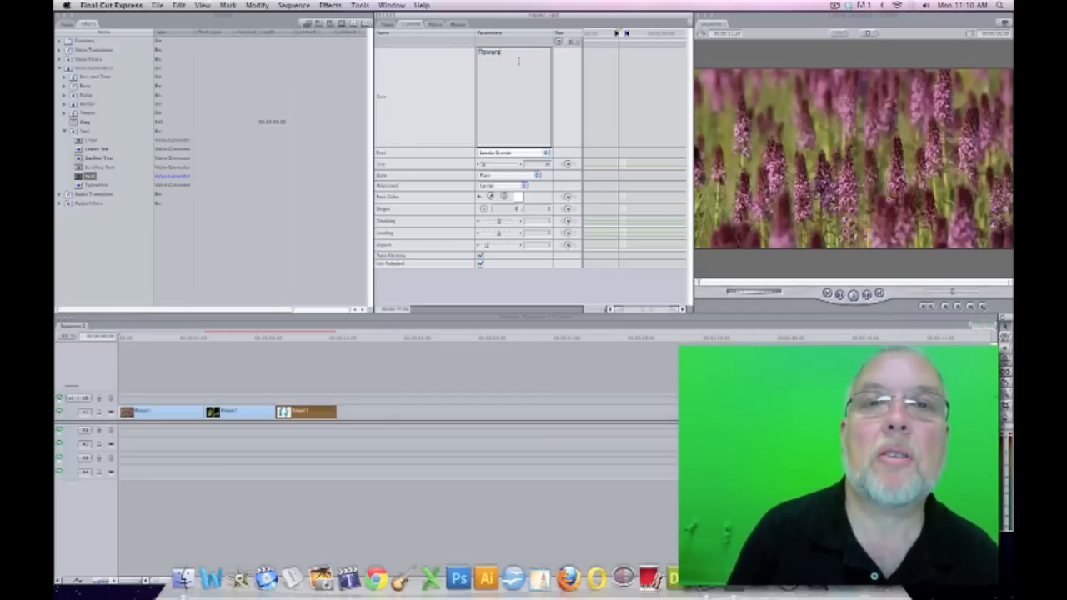
{"action": "left_click", "coordinate": [508, 152]}
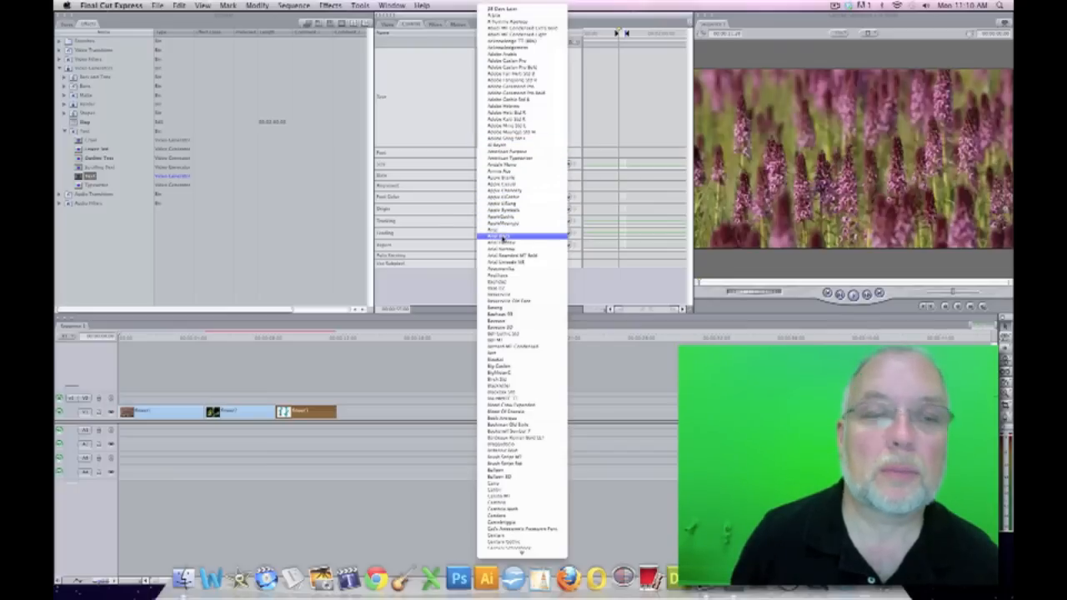
{"action": "left_click", "coordinate": [500, 241]}
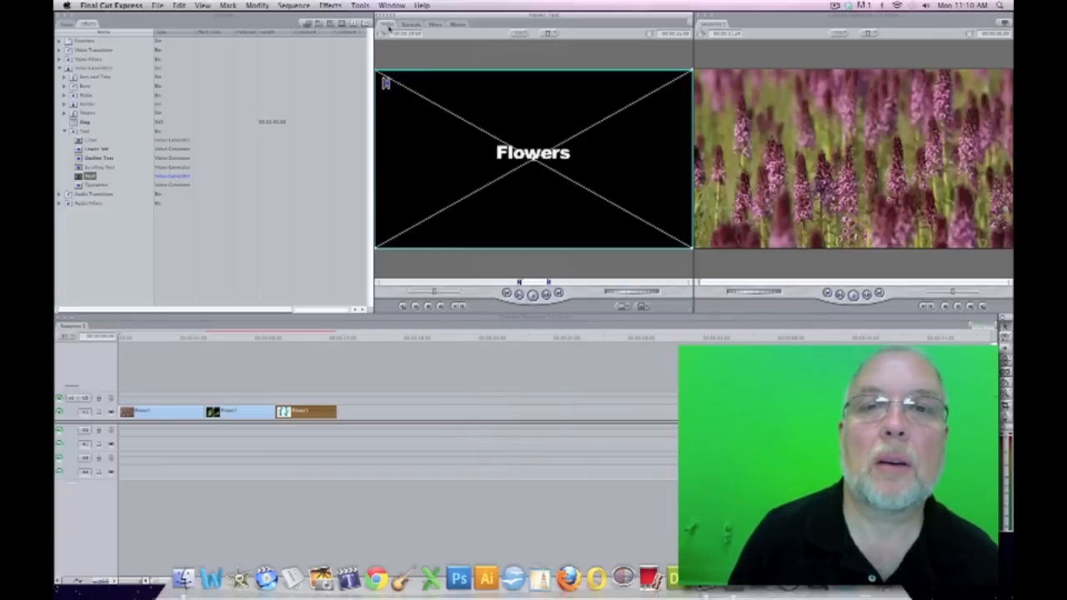
{"action": "left_click", "coordinate": [410, 24]}
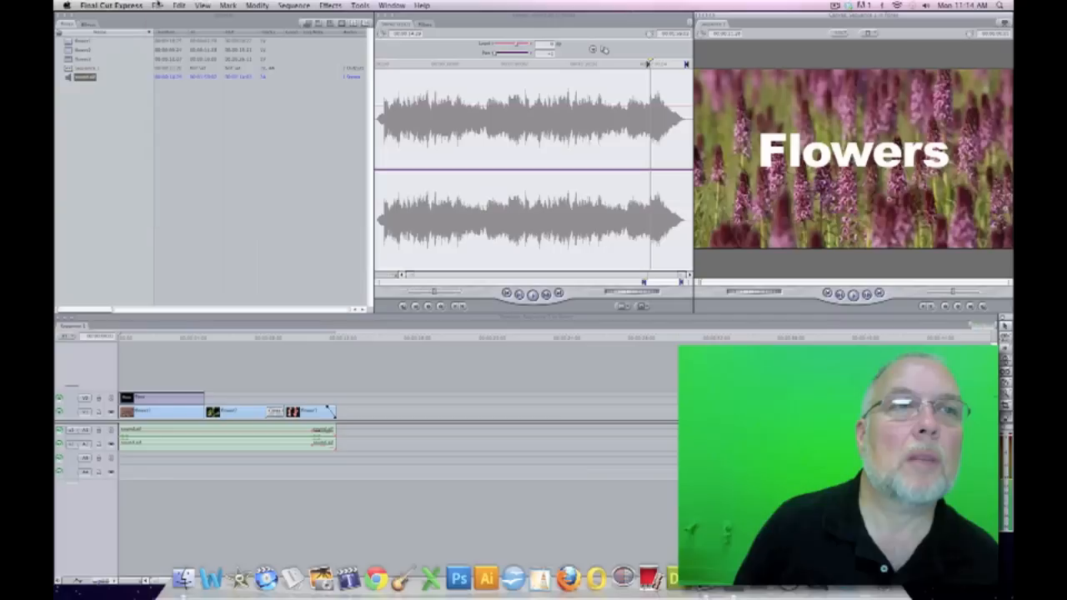
Export the sequence as a self-contained QuickTime movie to the Desktop.
{"action": "left_click", "coordinate": [157, 5]}
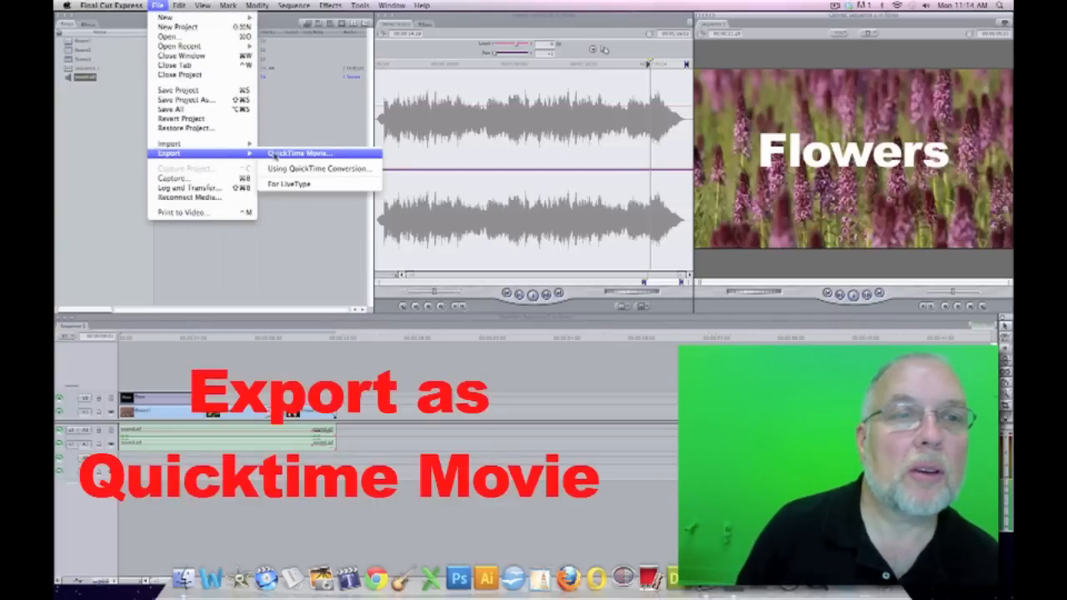
{"action": "left_click", "coordinate": [299, 154]}
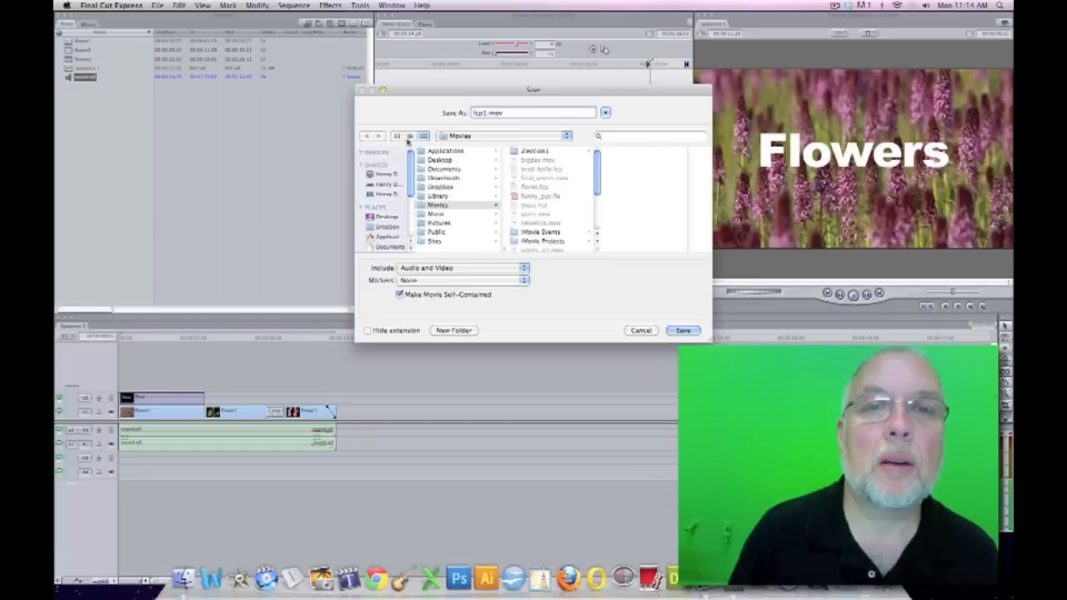
{"action": "left_click", "coordinate": [440, 159]}
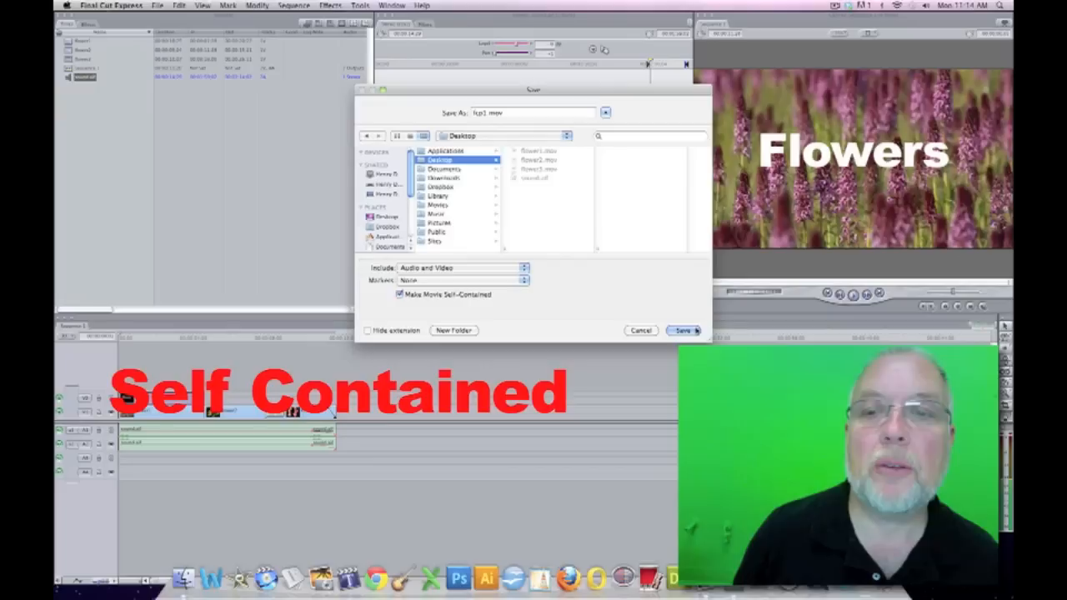
{"action": "left_click", "coordinate": [682, 330]}
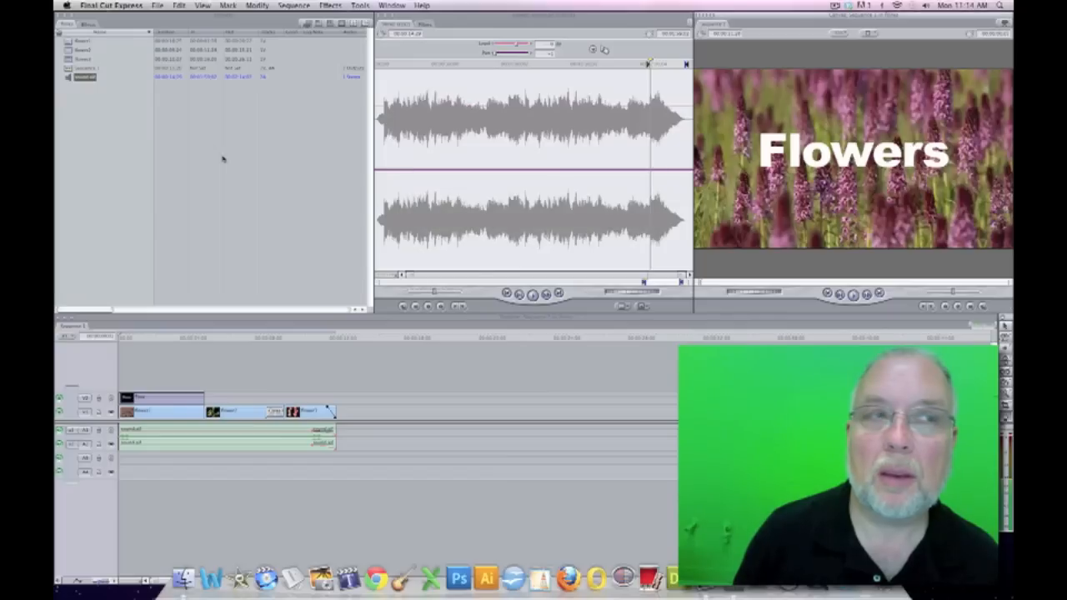
Quit Final Cut Express and move the exported fcp1.mov on the Desktop.
{"action": "left_click", "coordinate": [110, 5]}
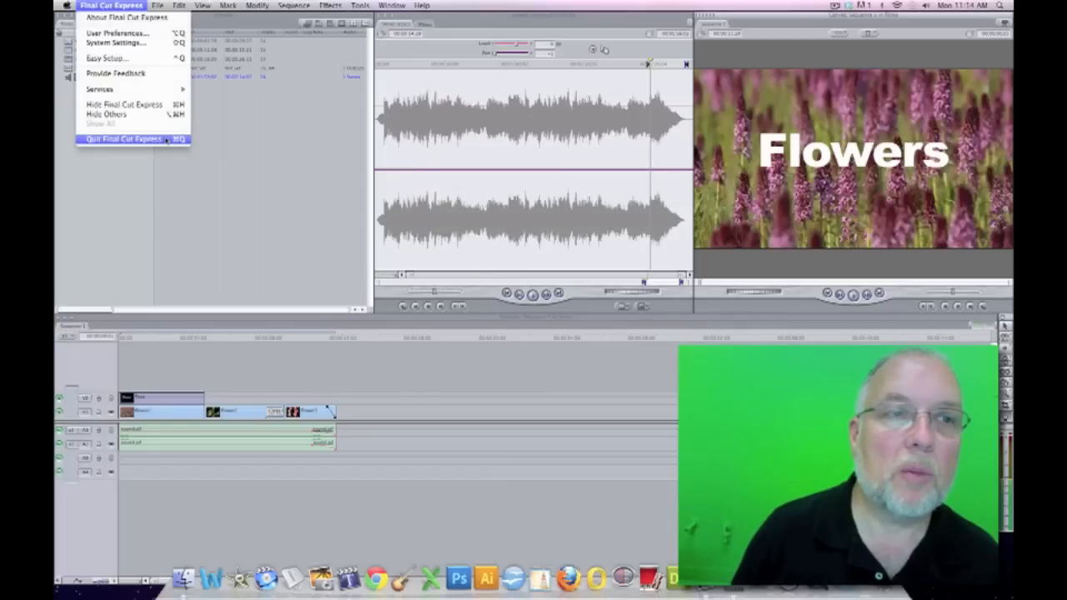
{"action": "left_click", "coordinate": [123, 138]}
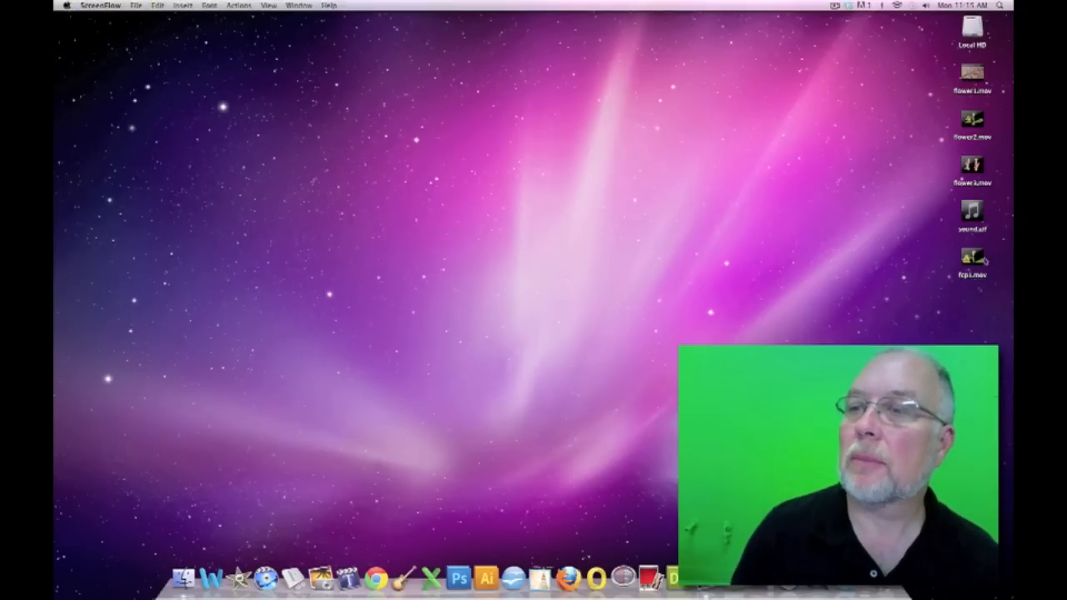
{"action": "left_click_drag", "start_coordinate": [972, 256], "coordinate": [700, 190]}
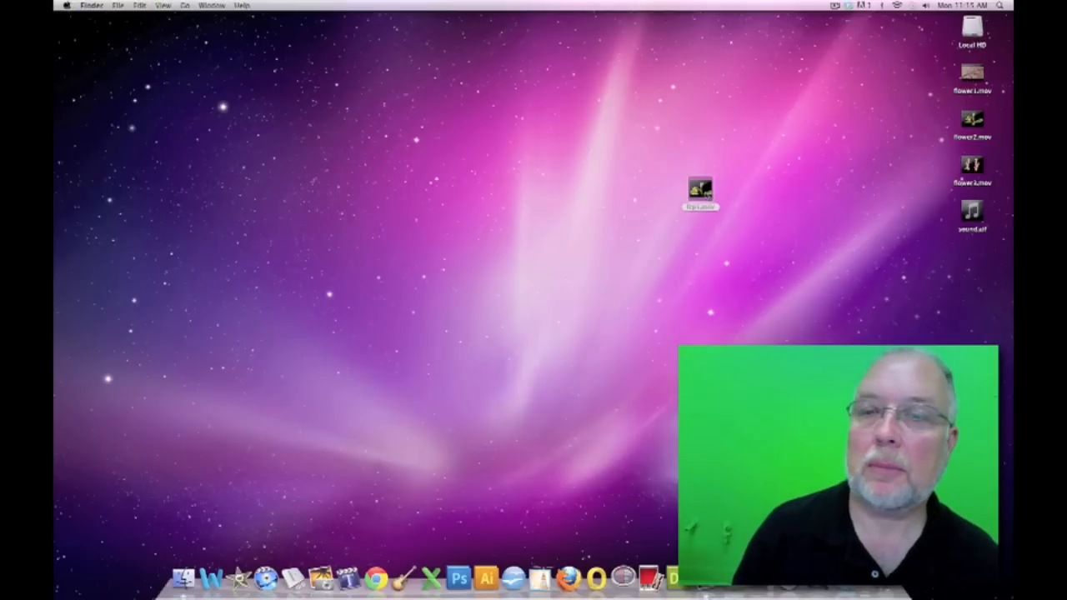
{"action": "left_click", "coordinate": [699, 192]}
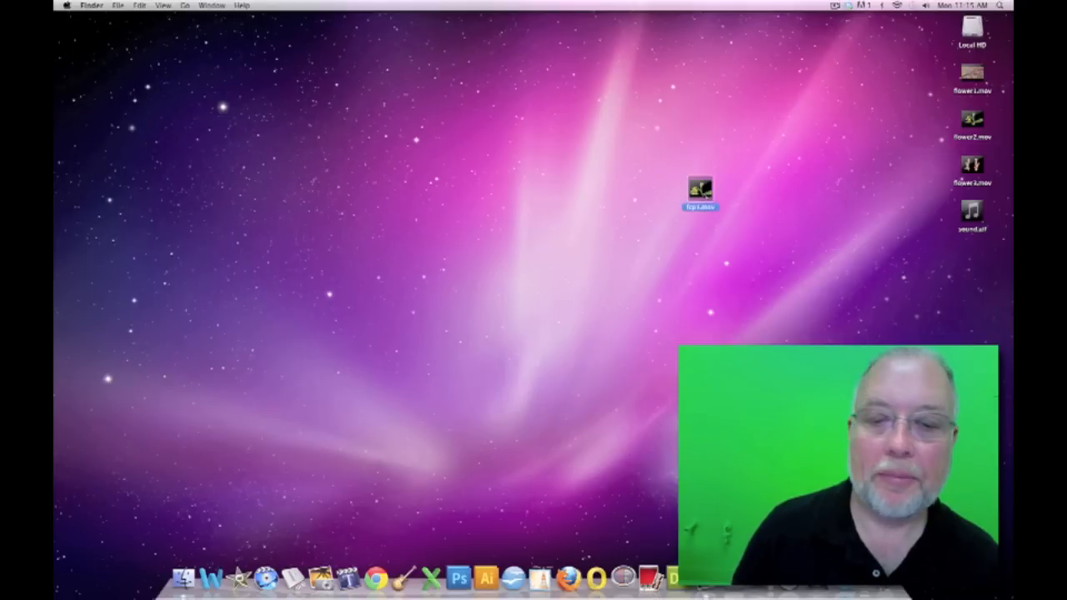